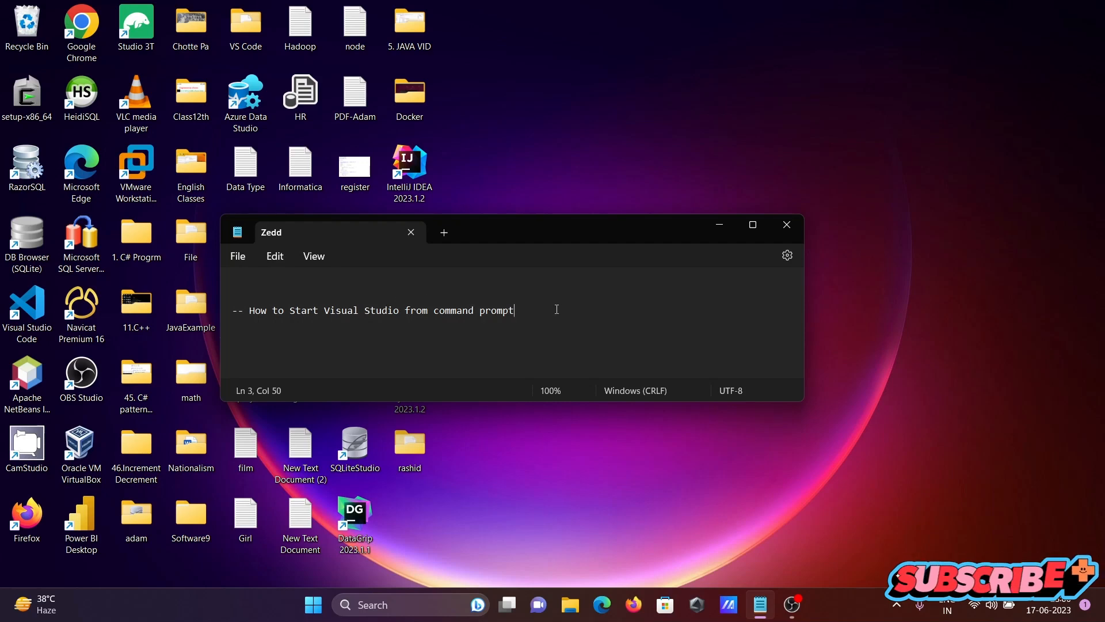
pyautogui.moveTo(727, 251)
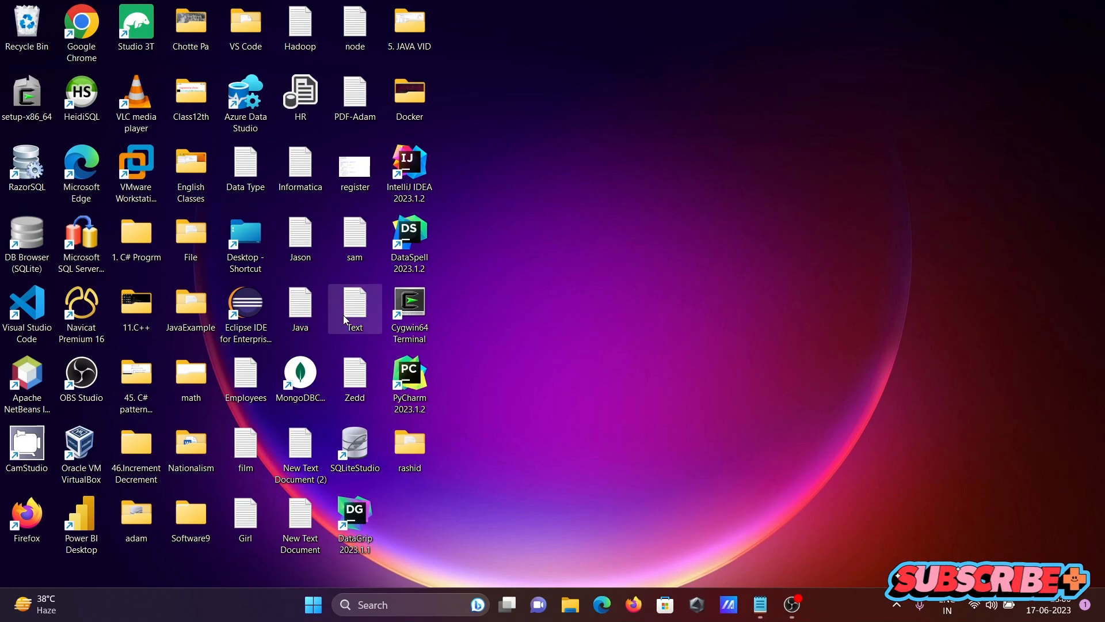
# Open File Explorer and enter the Program Files folder on the C drive
pyautogui.click(570, 604)
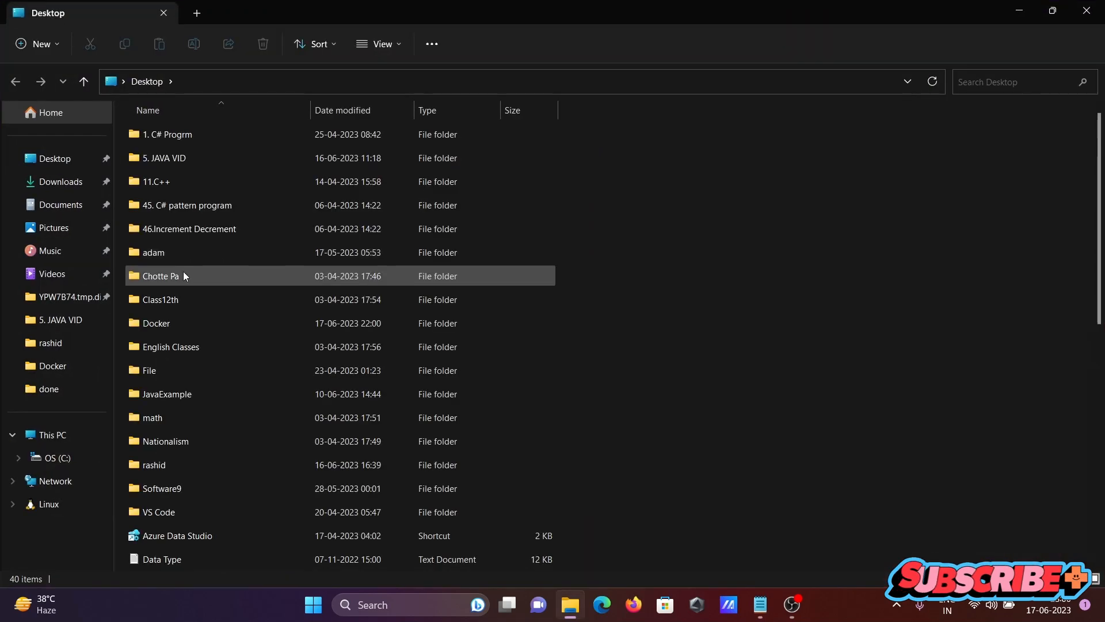
pyautogui.click(53, 458)
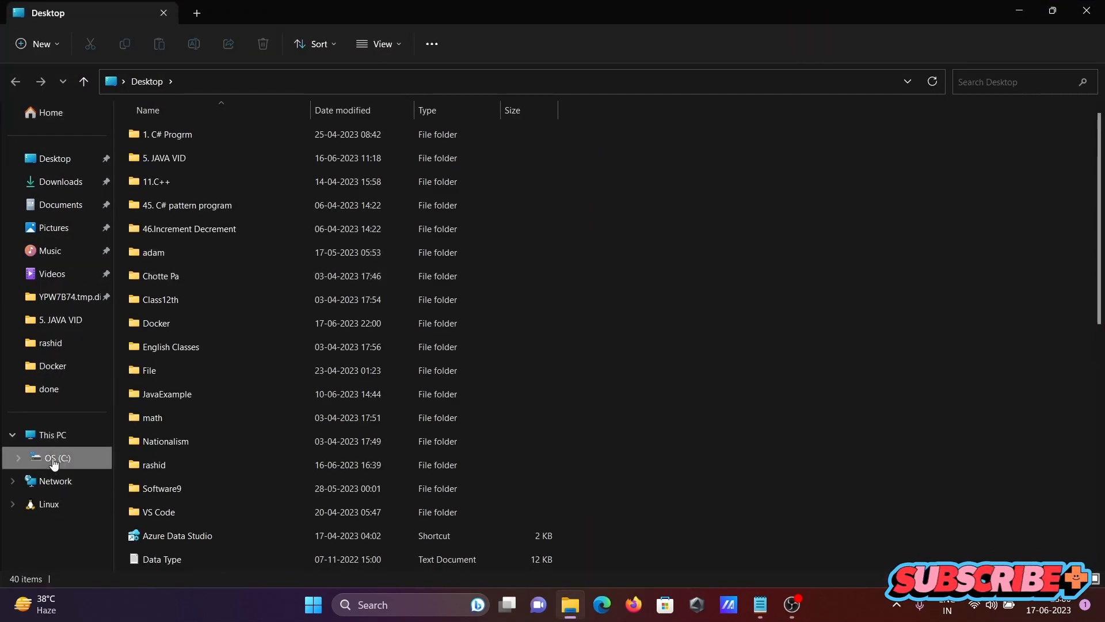
pyautogui.click(55, 458)
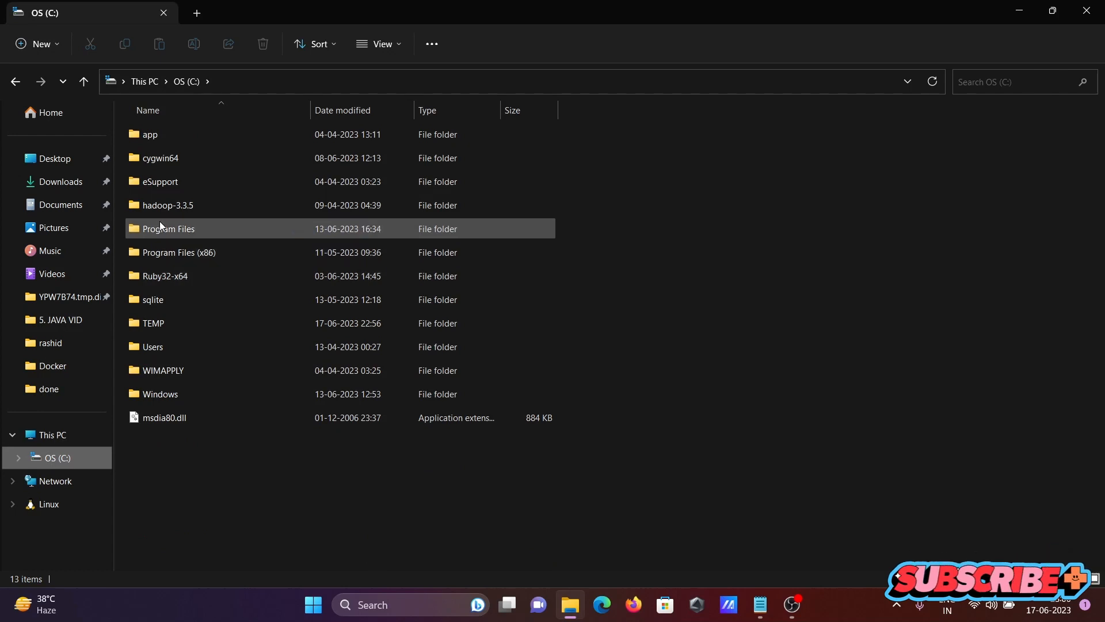
pyautogui.doubleClick(167, 228)
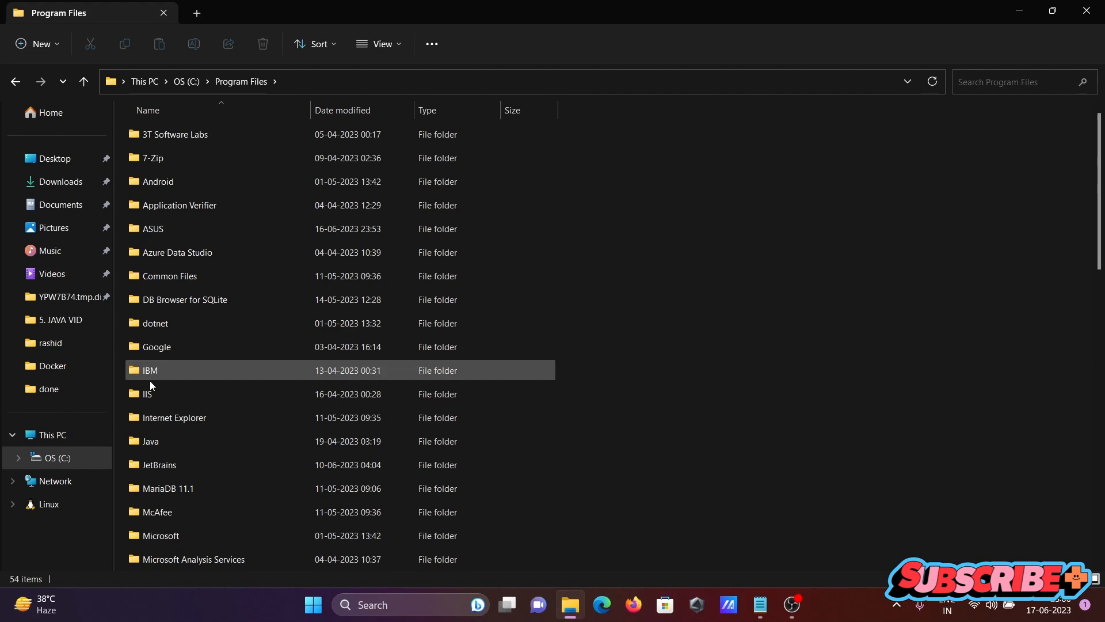
# Browse into Microsoft Visual Studio down to the Community Common7 folder
pyautogui.click(169, 488)
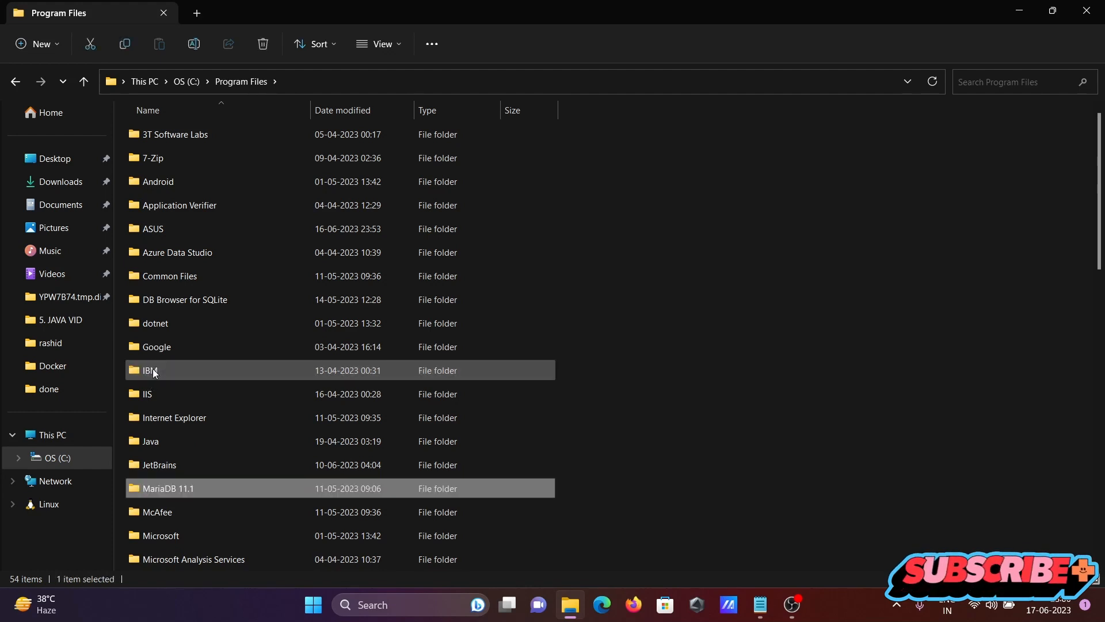
pyautogui.scroll(-3)
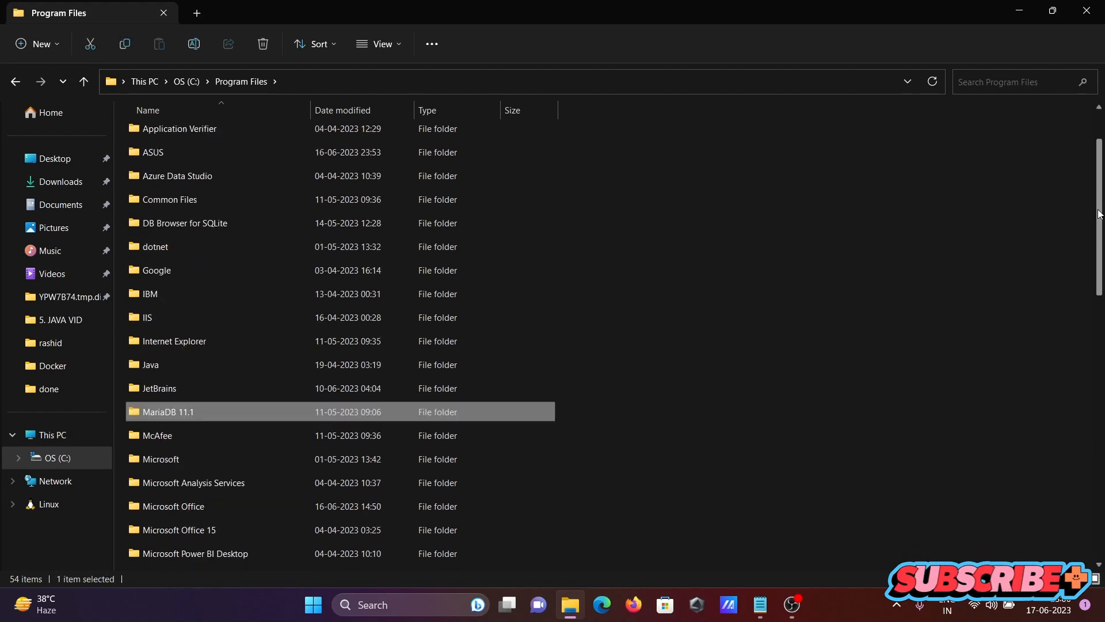
pyautogui.scroll(-3)
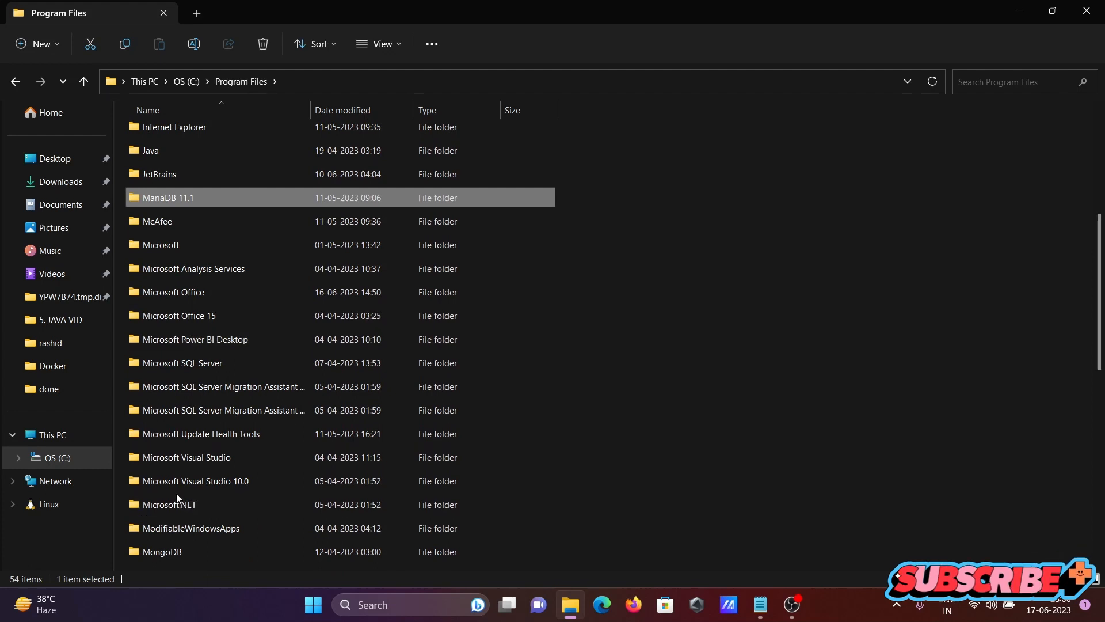
pyautogui.doubleClick(188, 457)
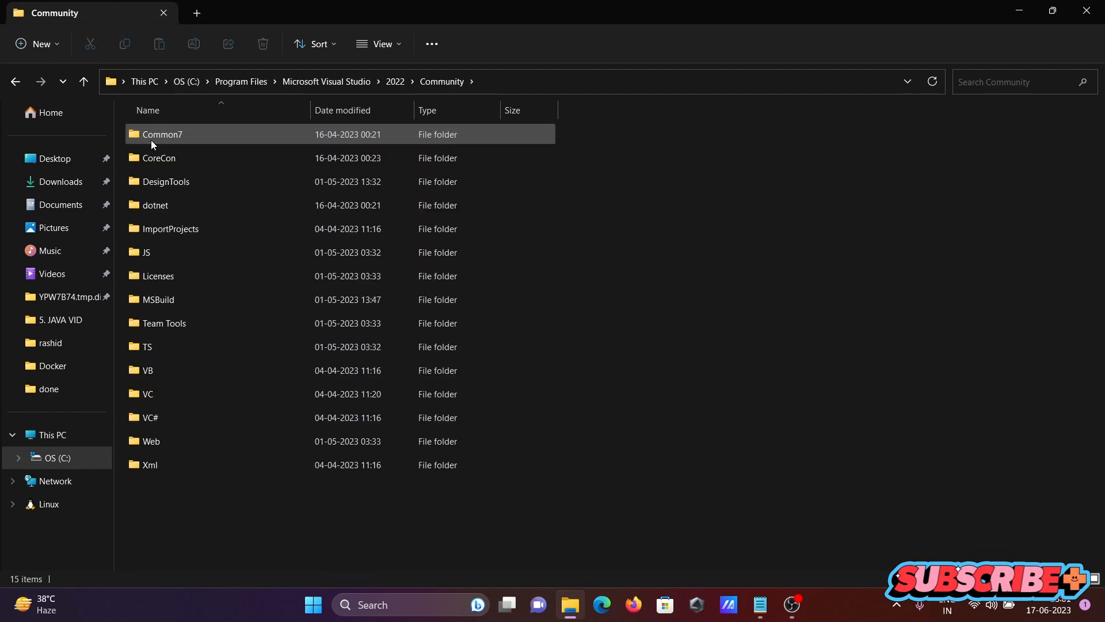
pyautogui.doubleClick(163, 134)
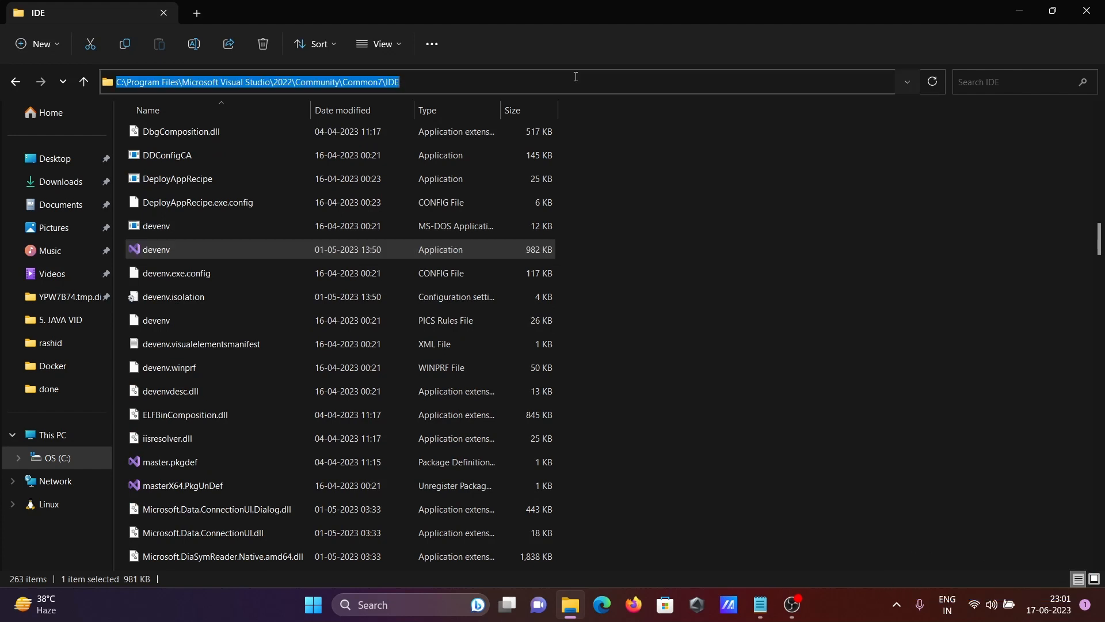
# Run the quoted full path ending in \Common7\IDE\devenv.exe to start Visual Studio
pyautogui.click(387, 604)
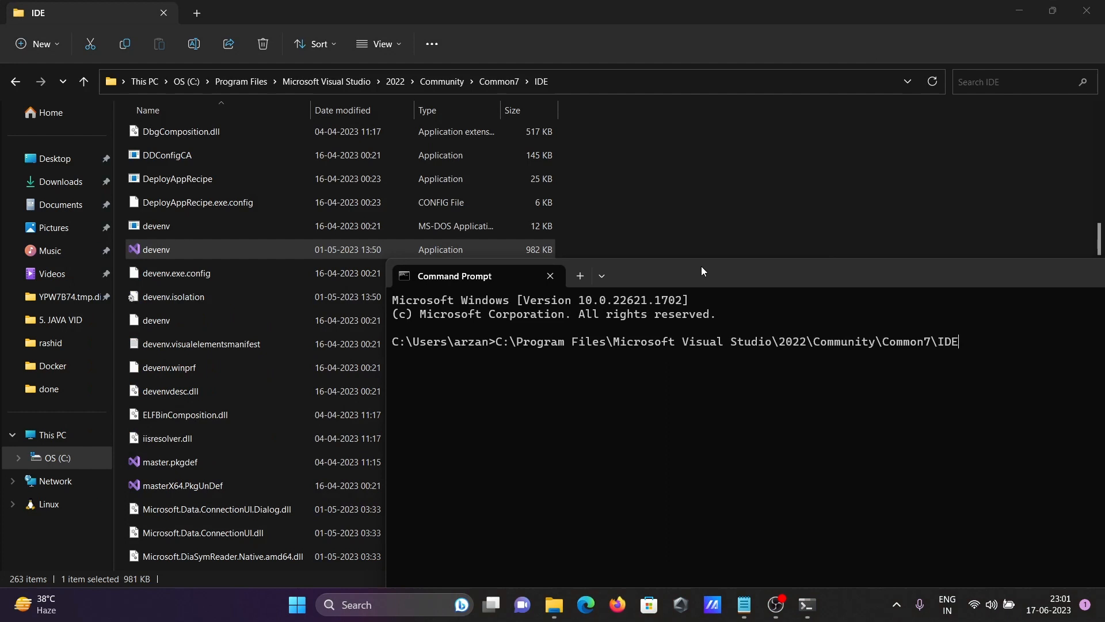
pyautogui.write('\\')
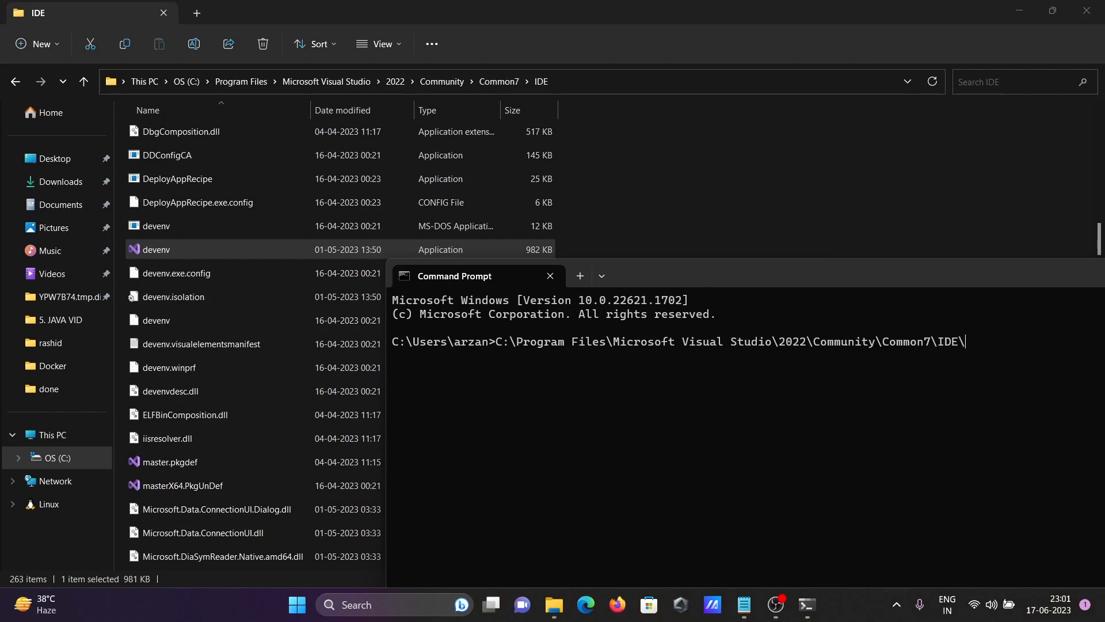
pyautogui.write('de')
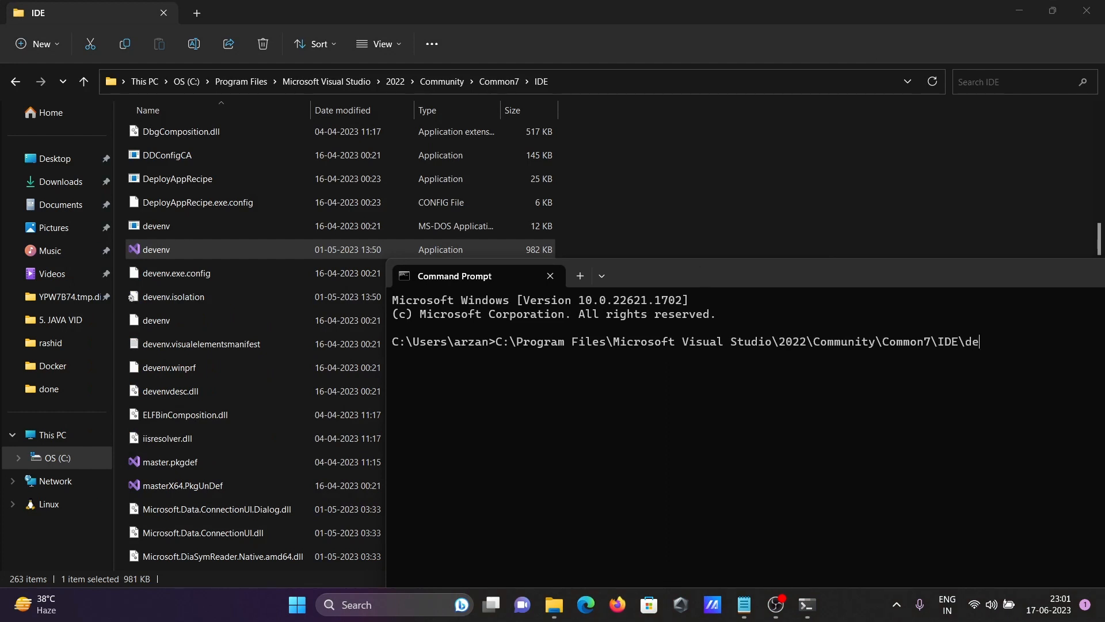
pyautogui.write('ve')
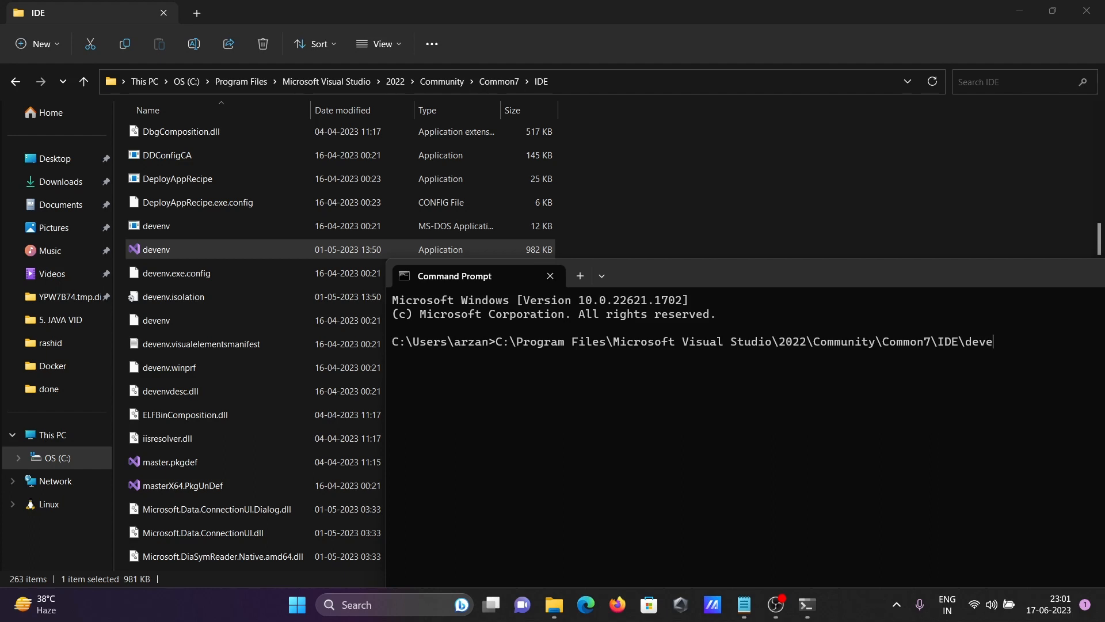
pyautogui.write('nv')
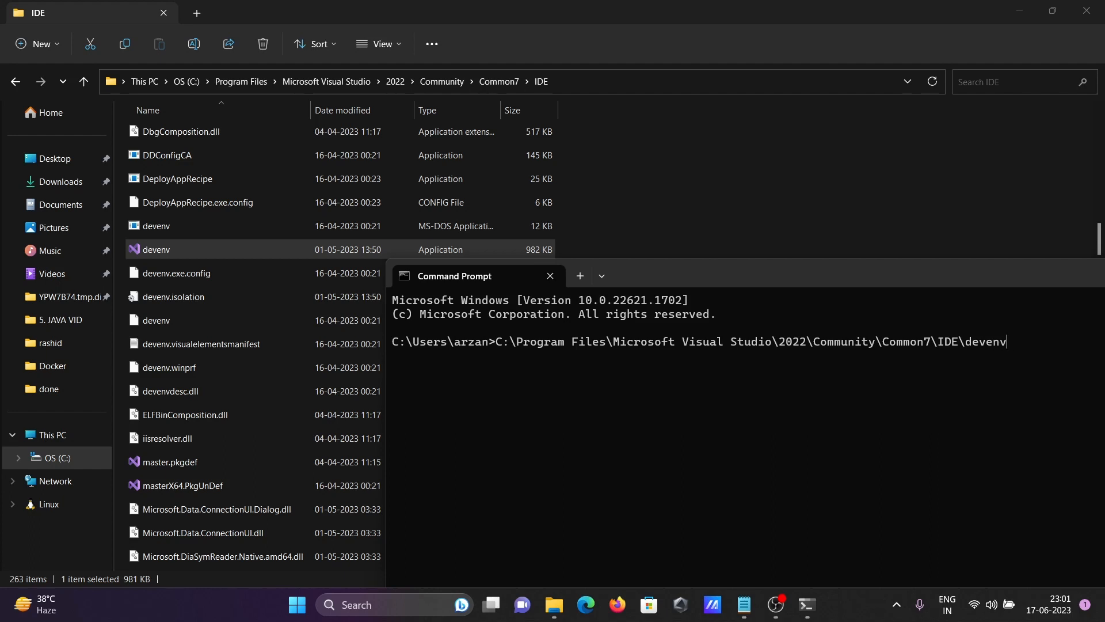
pyautogui.write('.exe')
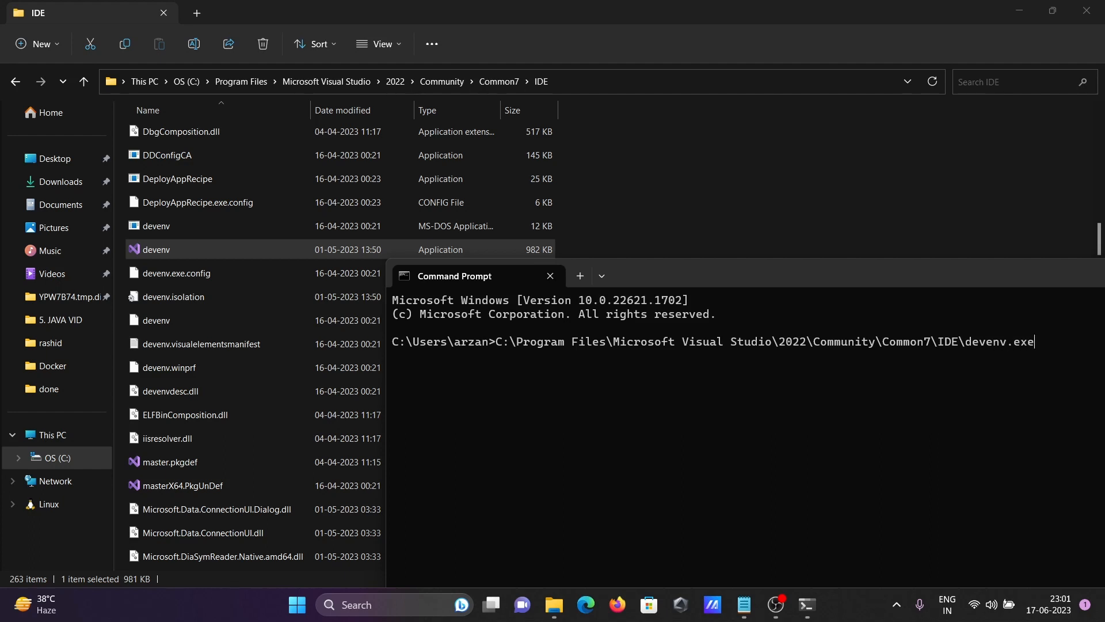
pyautogui.write('"')
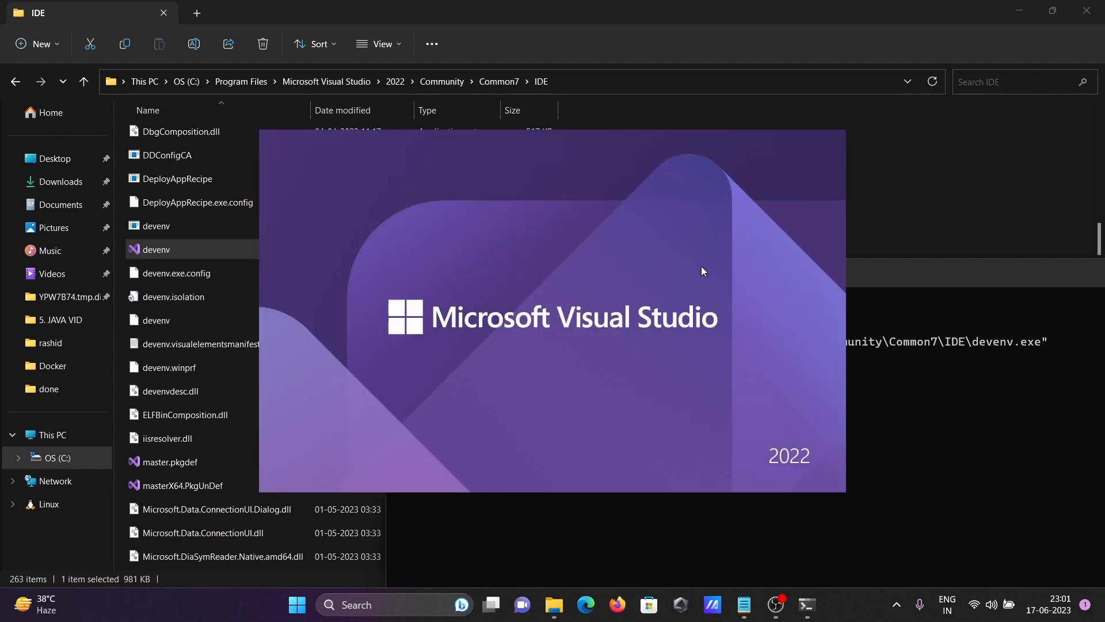
pyautogui.doubleClick(156, 249)
pyautogui.write('cd')
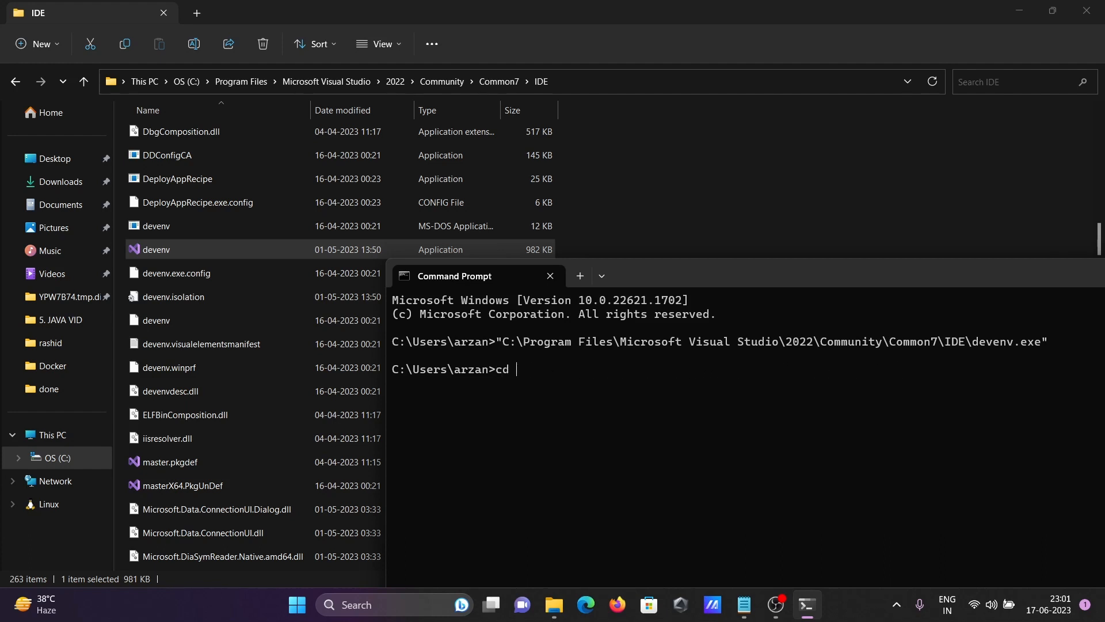
# Run devenv from C:\Program Files\Microsoft Visual Studio\2022\Community\Common7\IDE, then close Visual Studio
pyautogui.write('C:\\Program Files\\Microsoft Visual Studio\\2022\\Community\\Common7\\IDE')
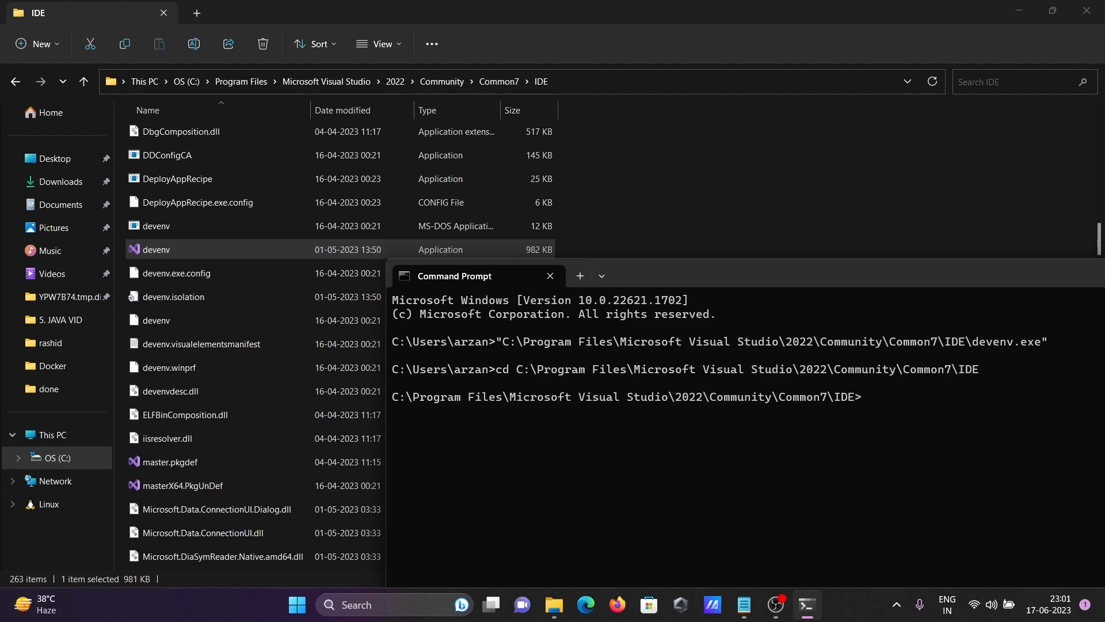
pyautogui.write('deve')
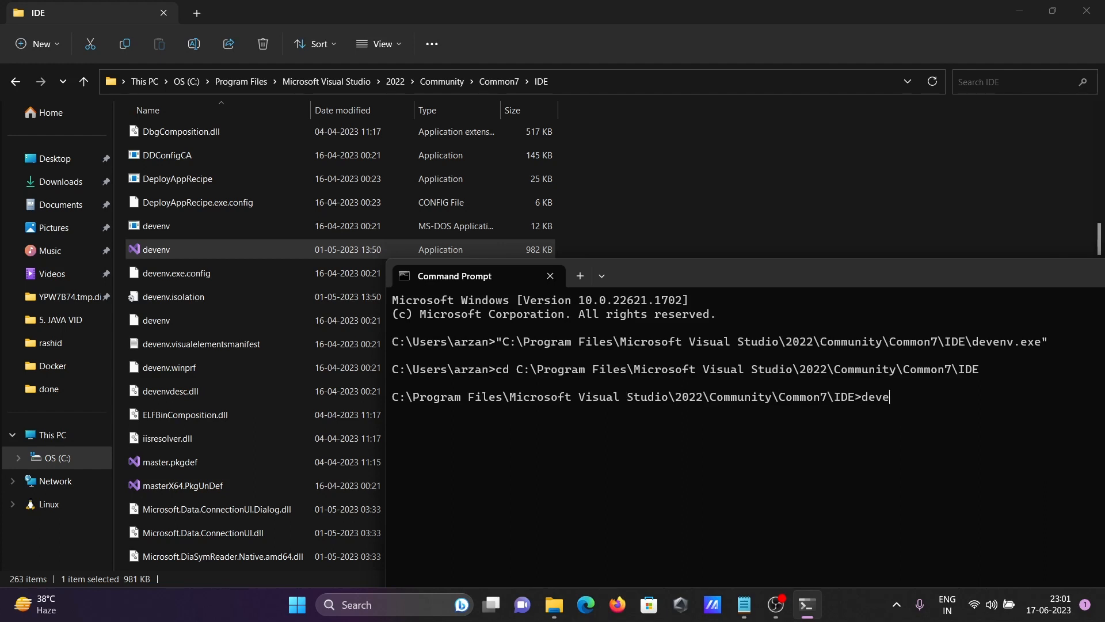
pyautogui.press('enter')
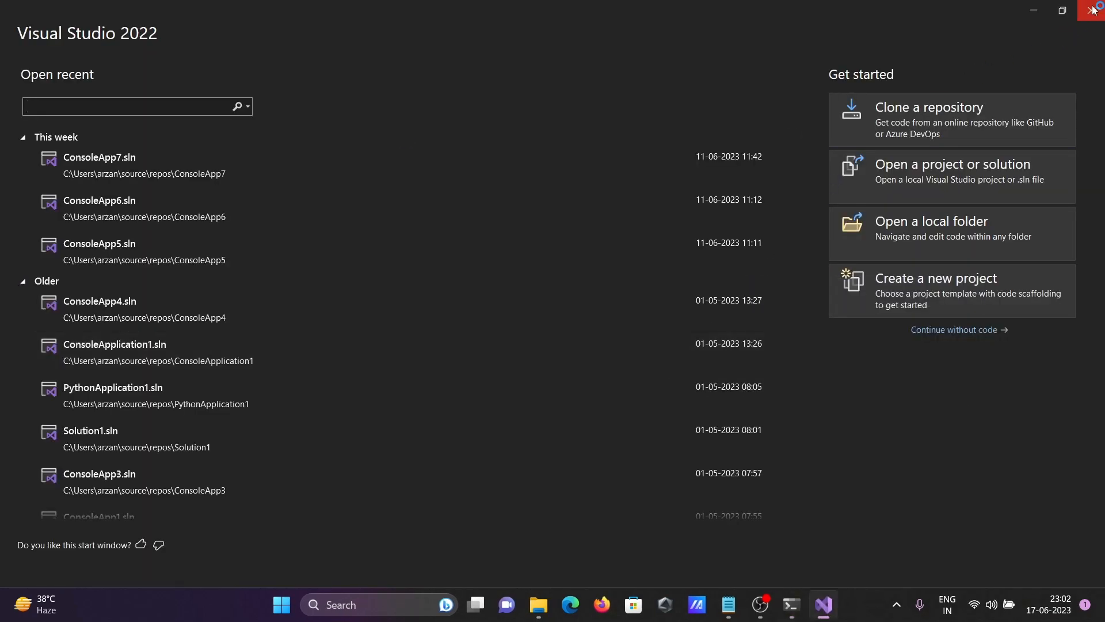
pyautogui.moveTo(1092, 10)
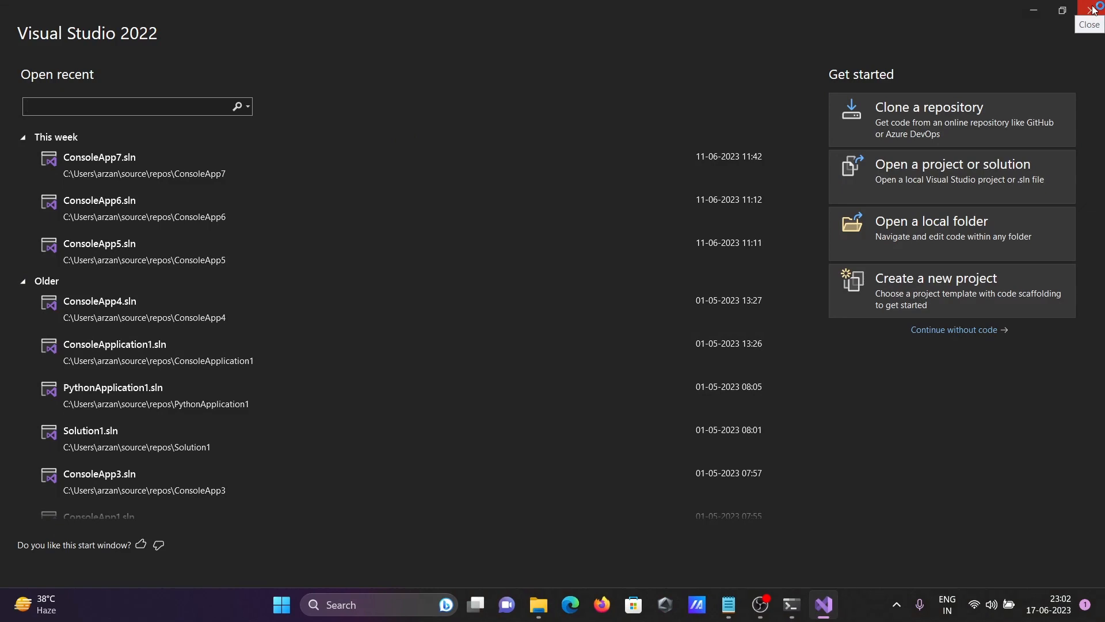
pyautogui.click(1091, 9)
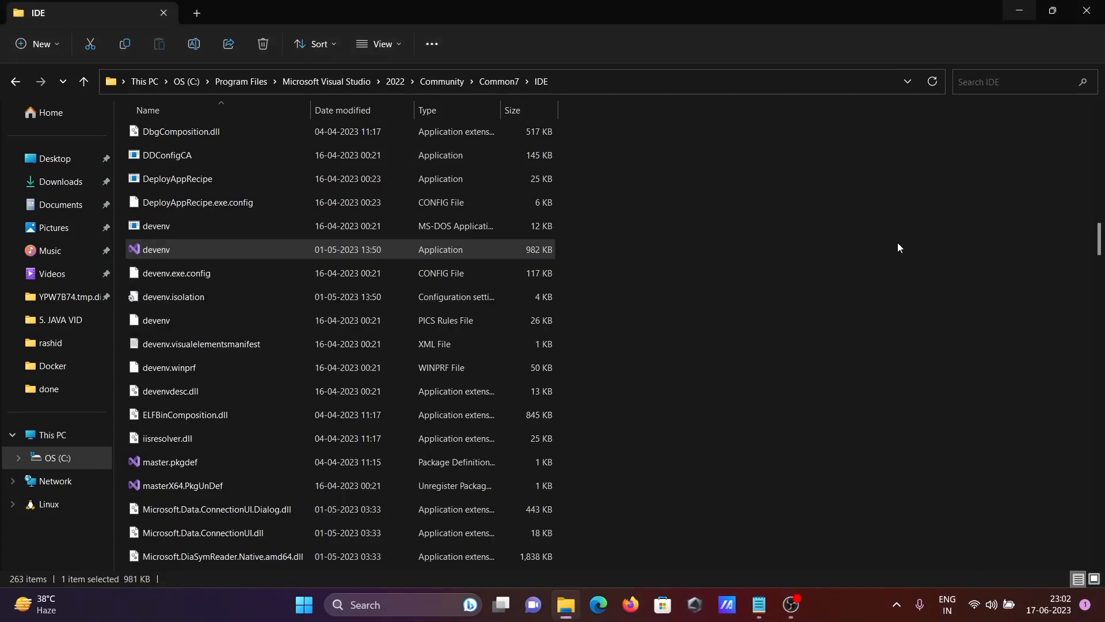
# In a fresh cmd window, enter 'devend' and see it rejected as unrecognized
pyautogui.write('cm')
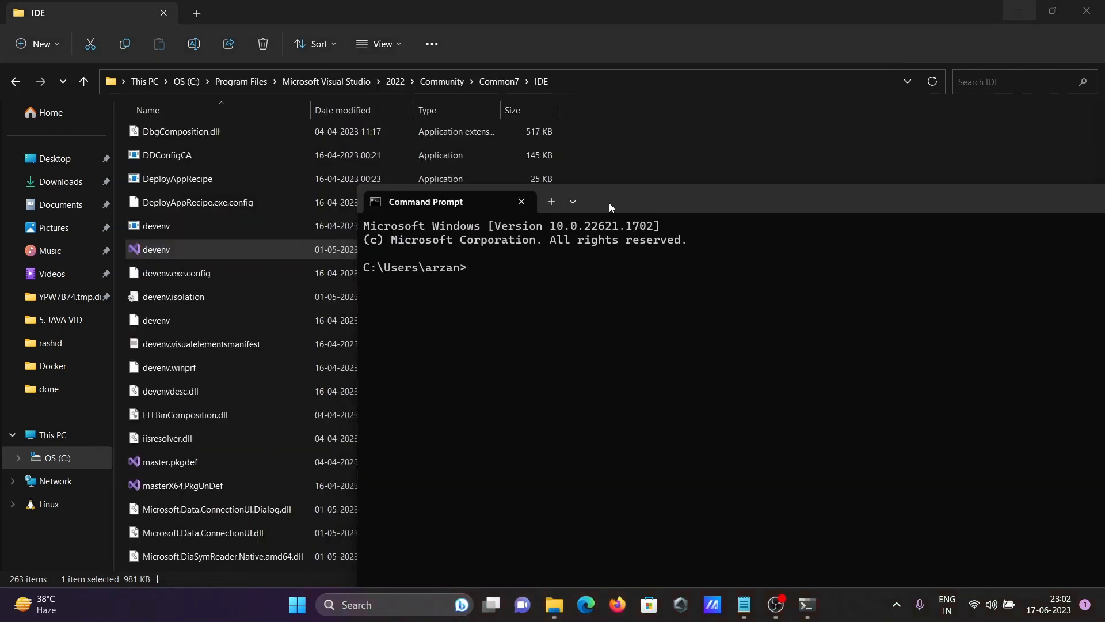
pyautogui.write('deven')
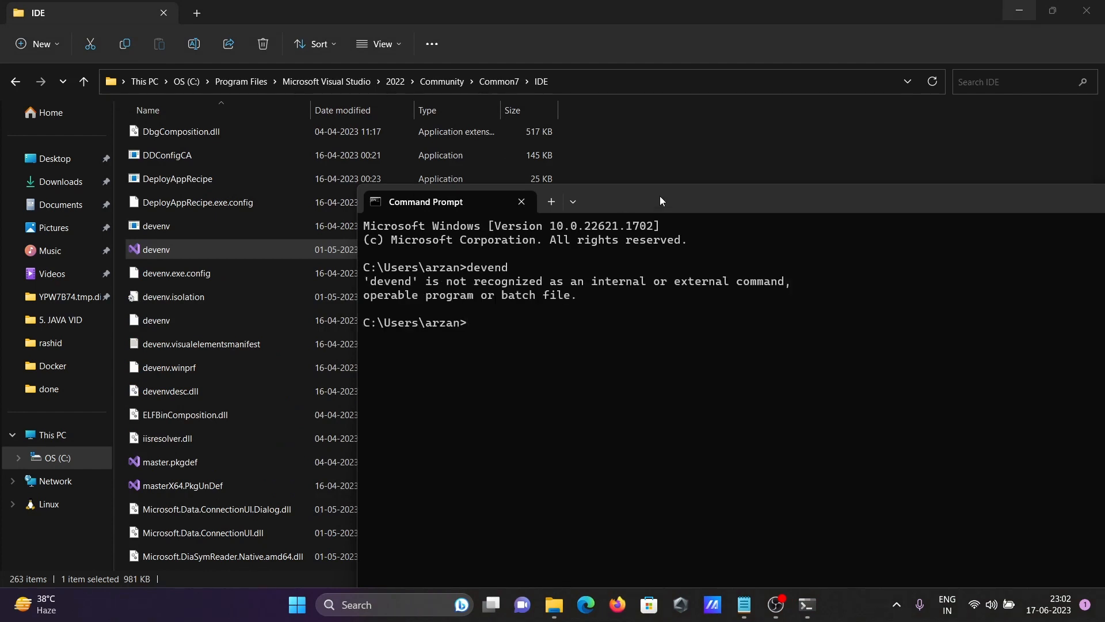
pyautogui.write('devend')
pyautogui.click(394, 605)
pyautogui.write('edit the system environmen')
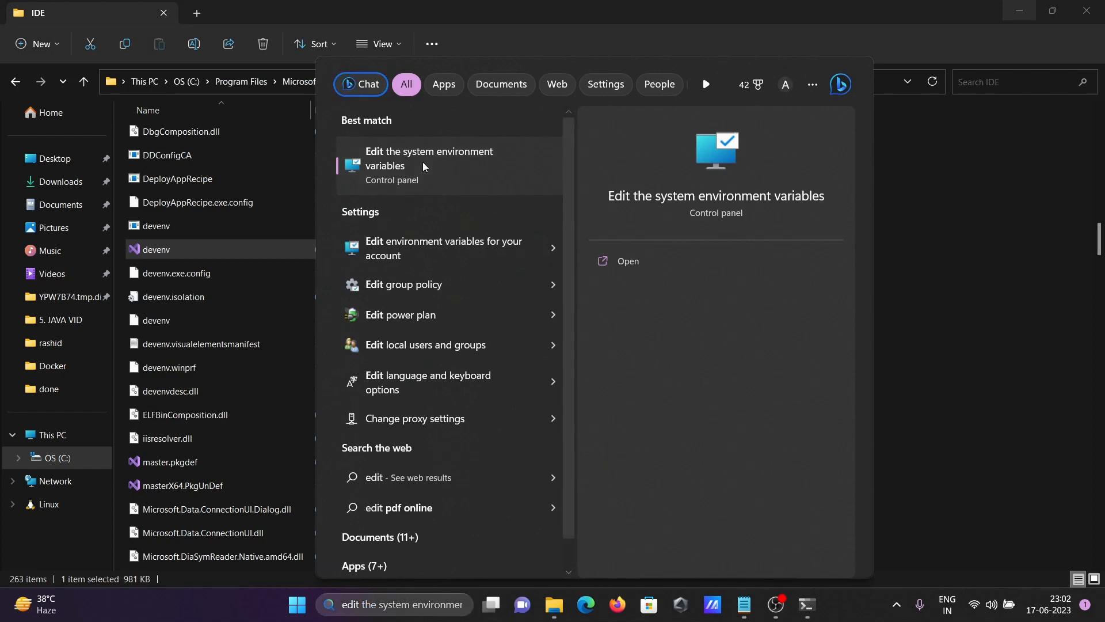
# Add the Community Common7\IDE folder to the system Path and confirm all dialogs
pyautogui.click(428, 158)
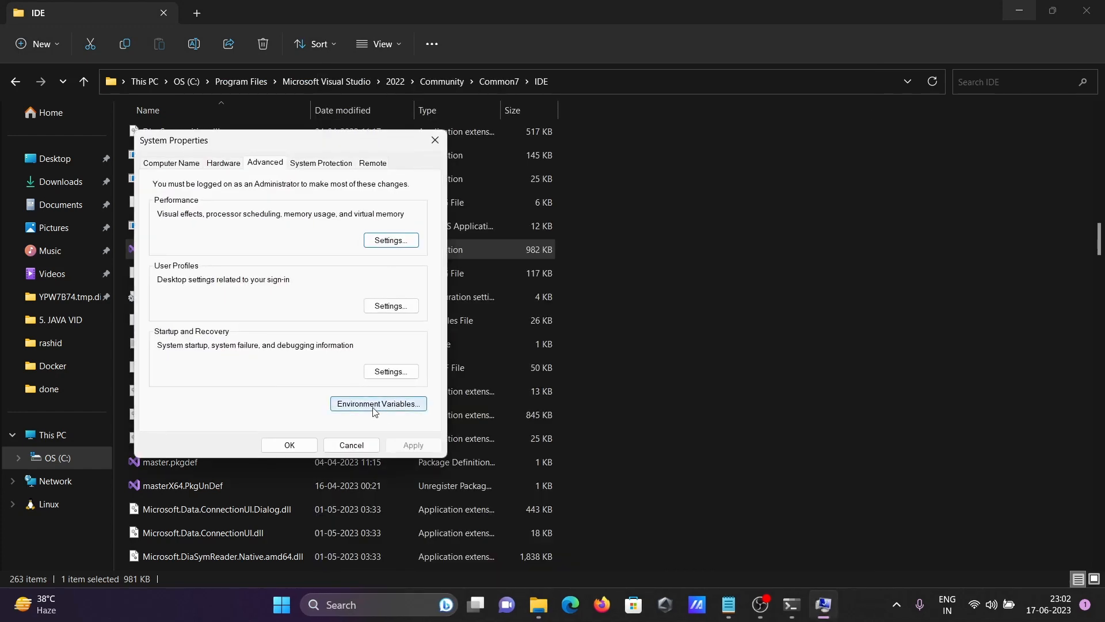
pyautogui.click(378, 403)
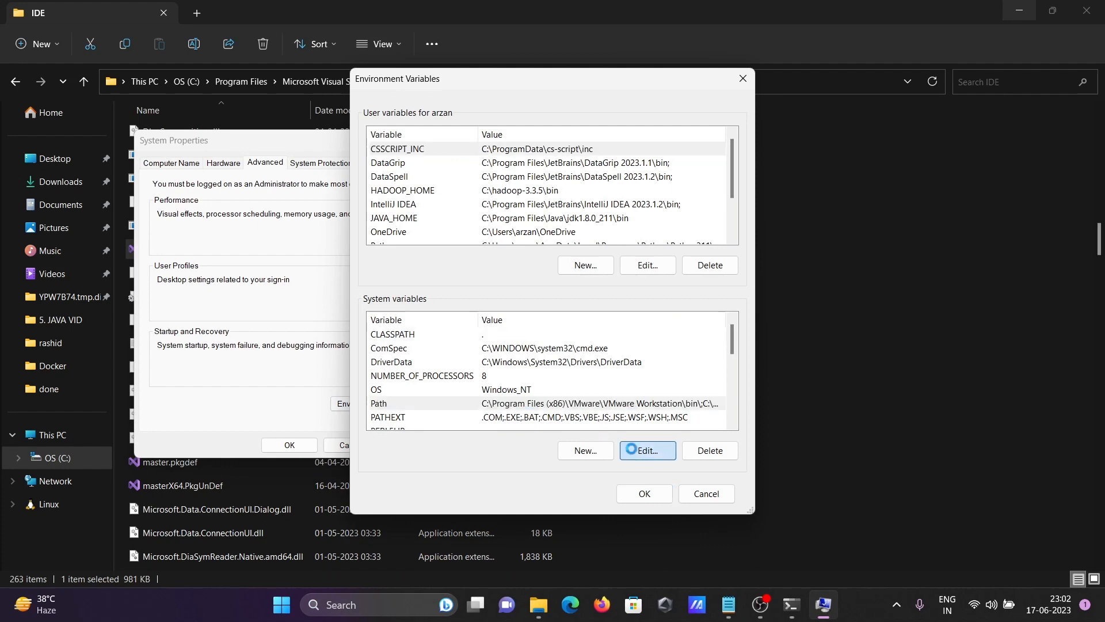
pyautogui.click(644, 451)
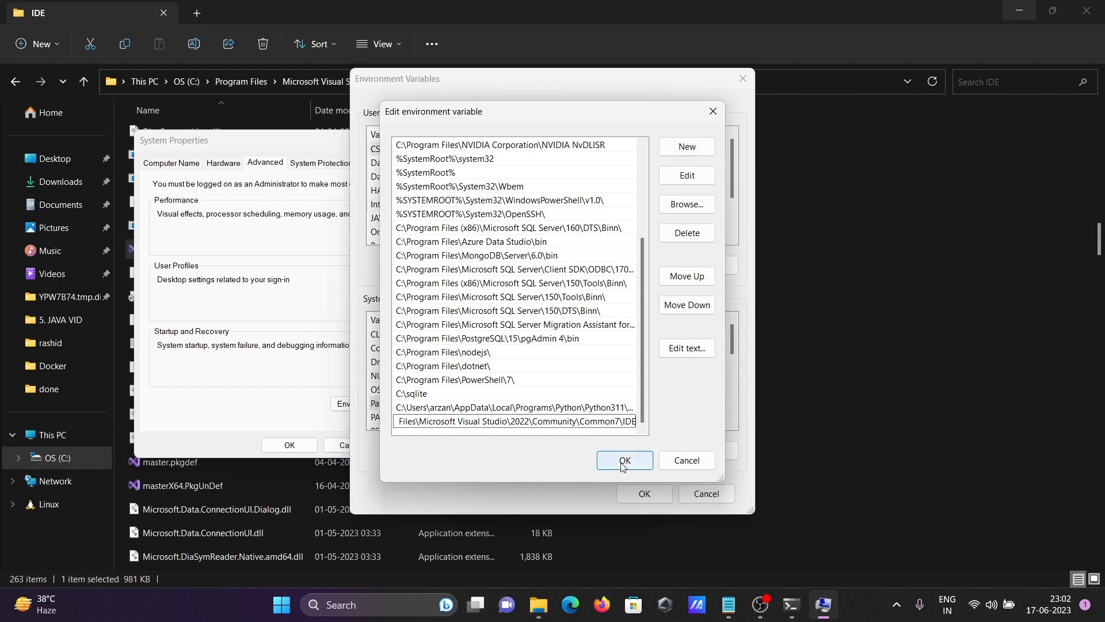
pyautogui.click(622, 460)
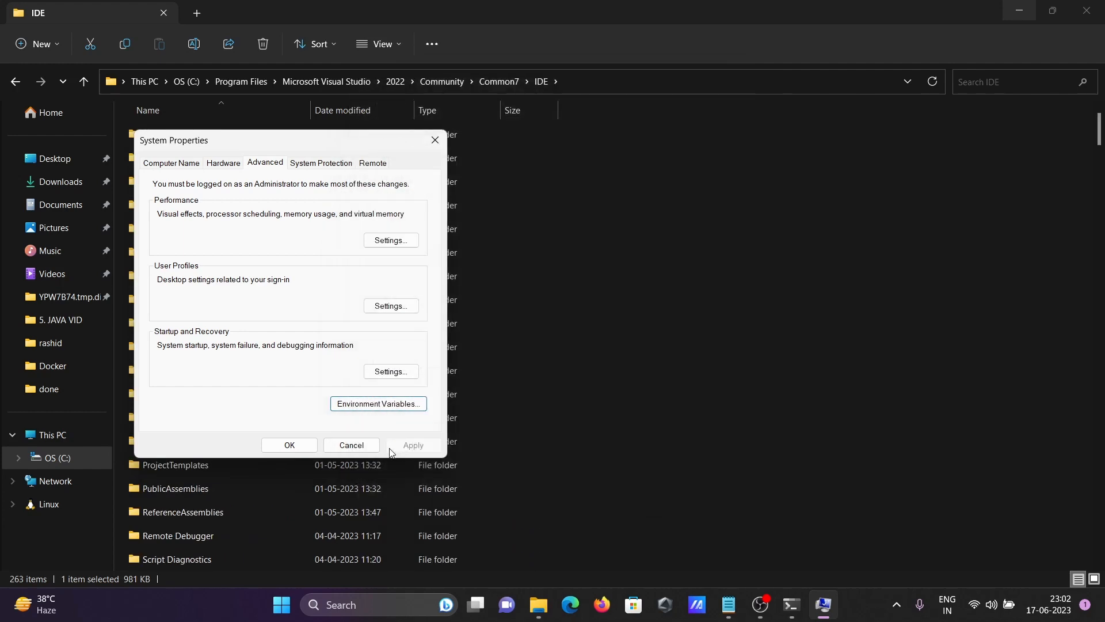
pyautogui.click(351, 445)
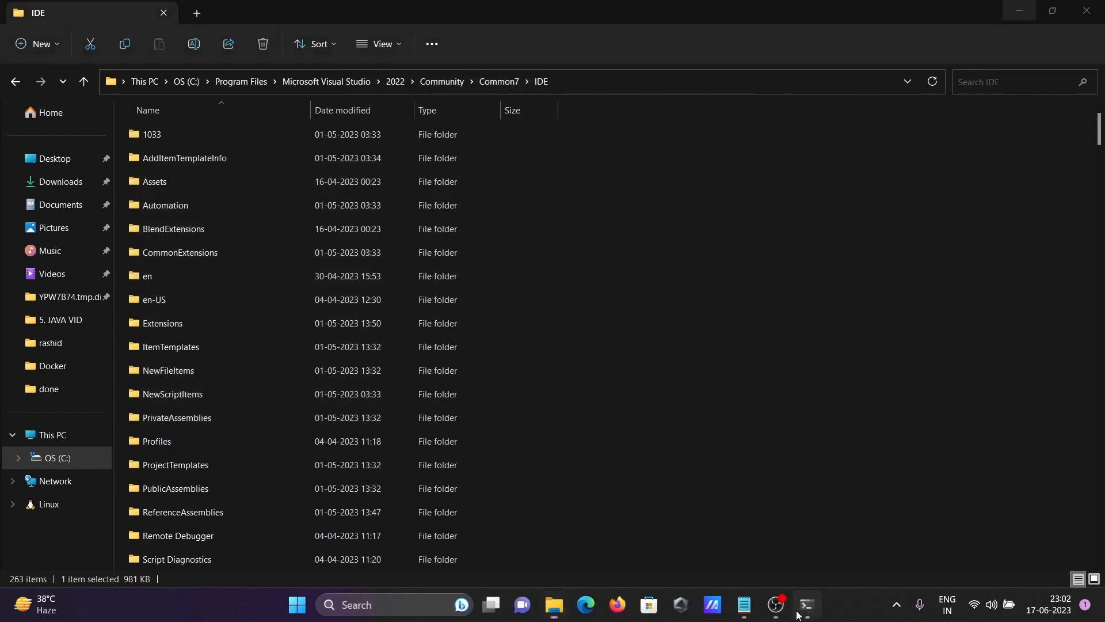
pyautogui.click(806, 608)
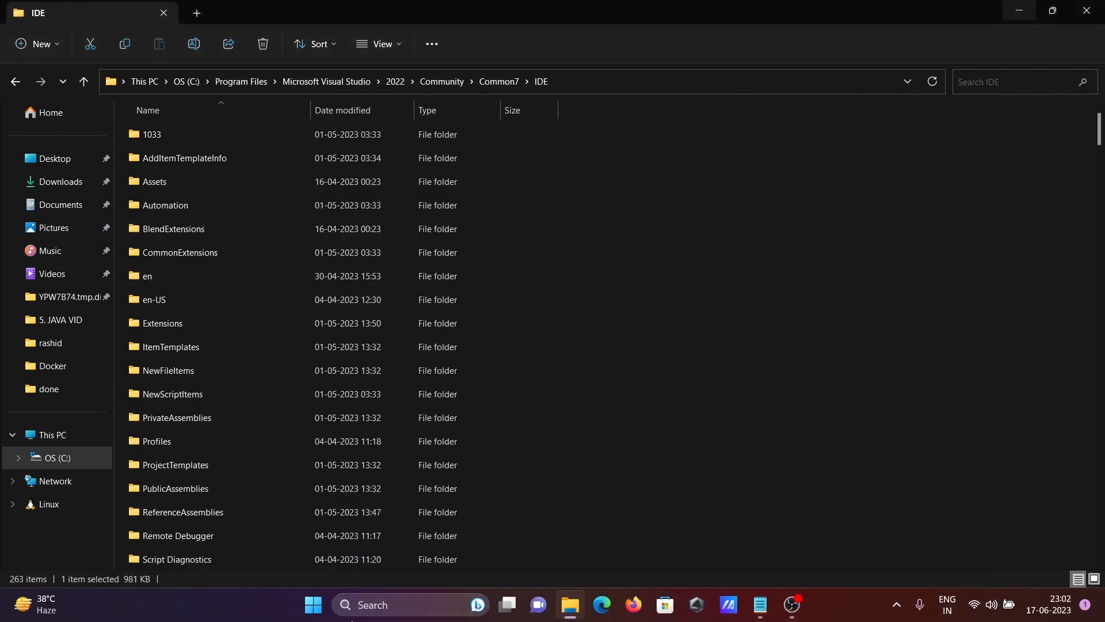
# Launch Visual Studio with devenv from the C:\Users prompt, then close it
pyautogui.write('cmd')
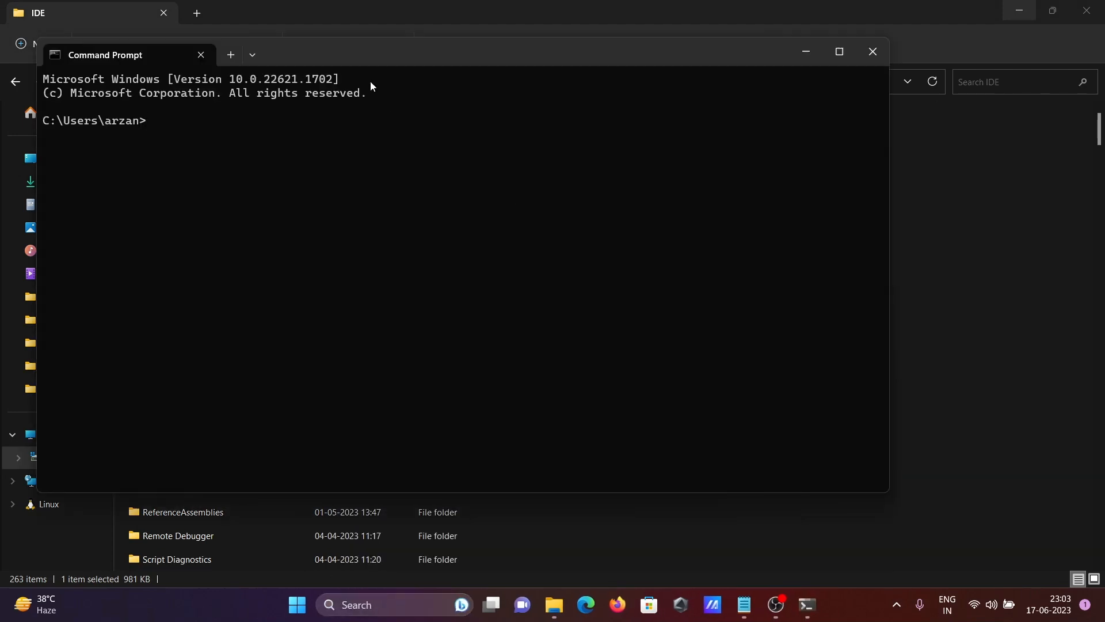
pyautogui.write('de')
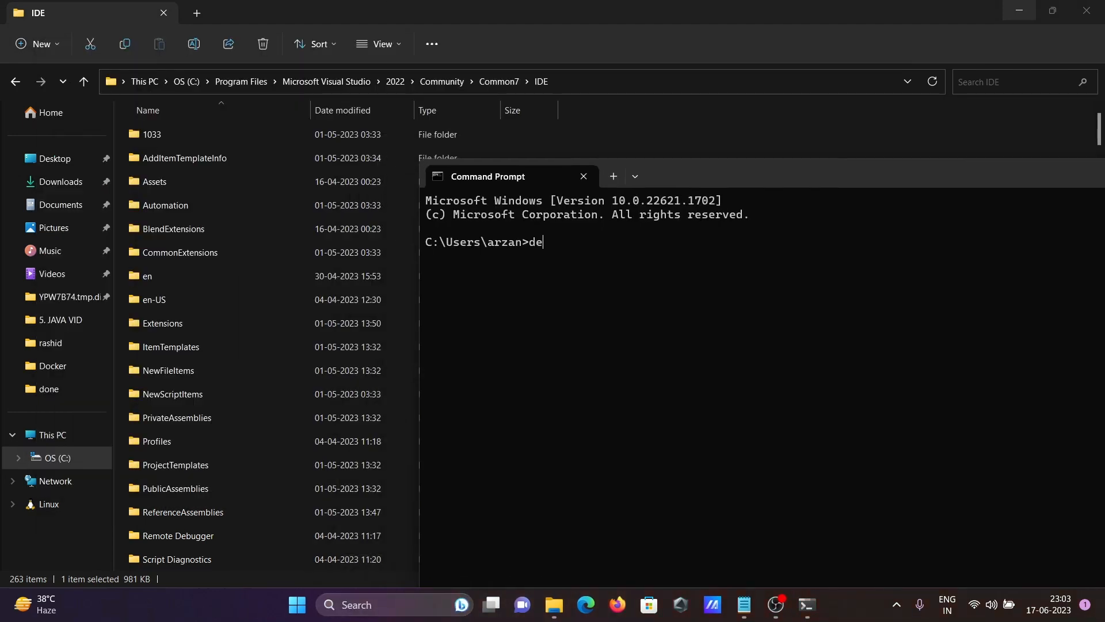
pyautogui.write('ven')
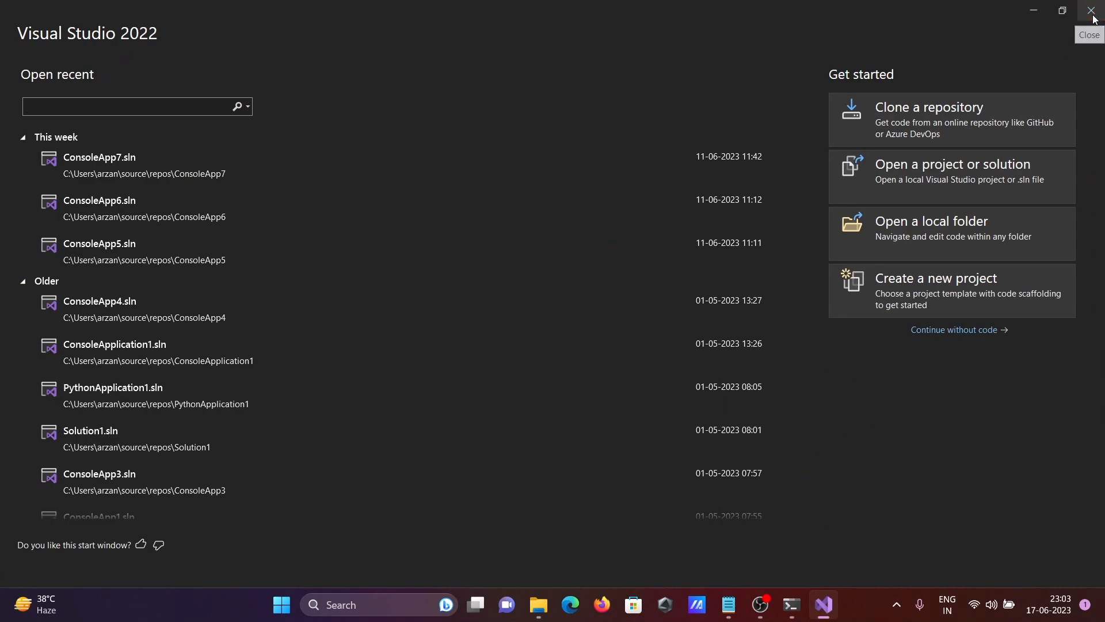
pyautogui.click(1091, 11)
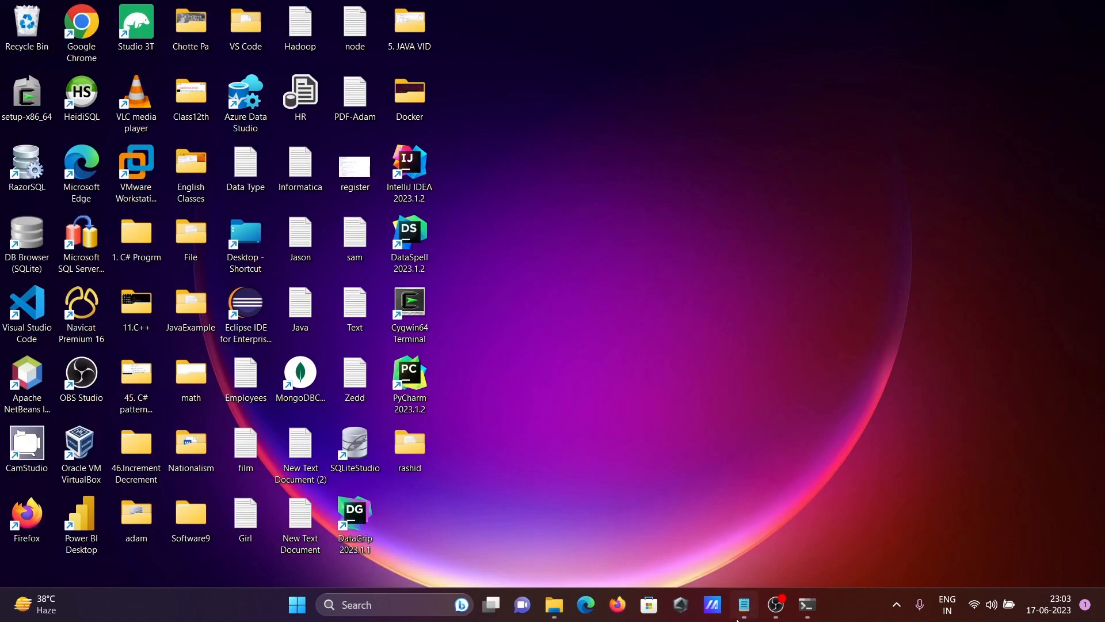